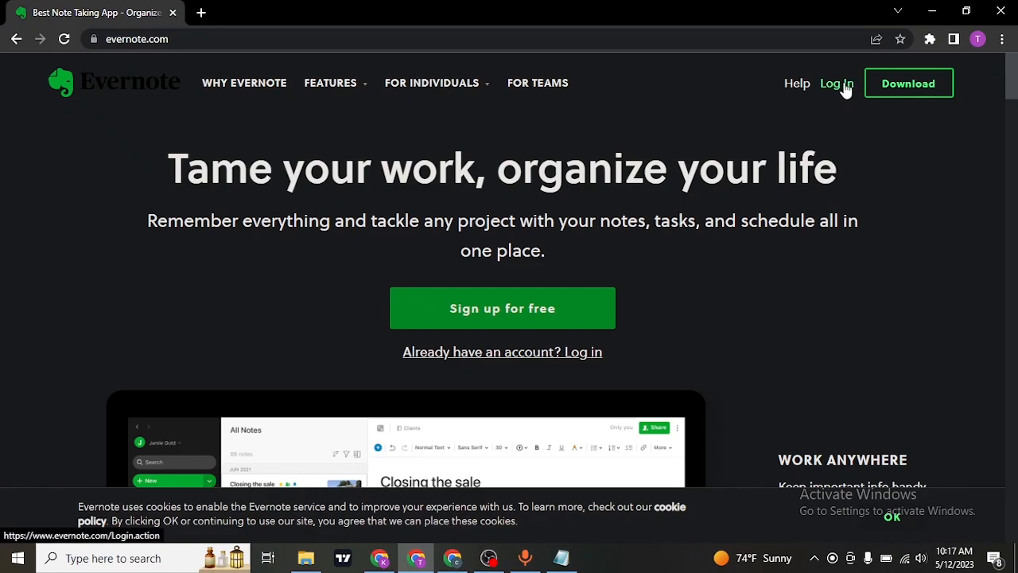
Log in from evernote.com to reach the Evernote web app home.
{"action": "left_click", "coordinate": [837, 83]}
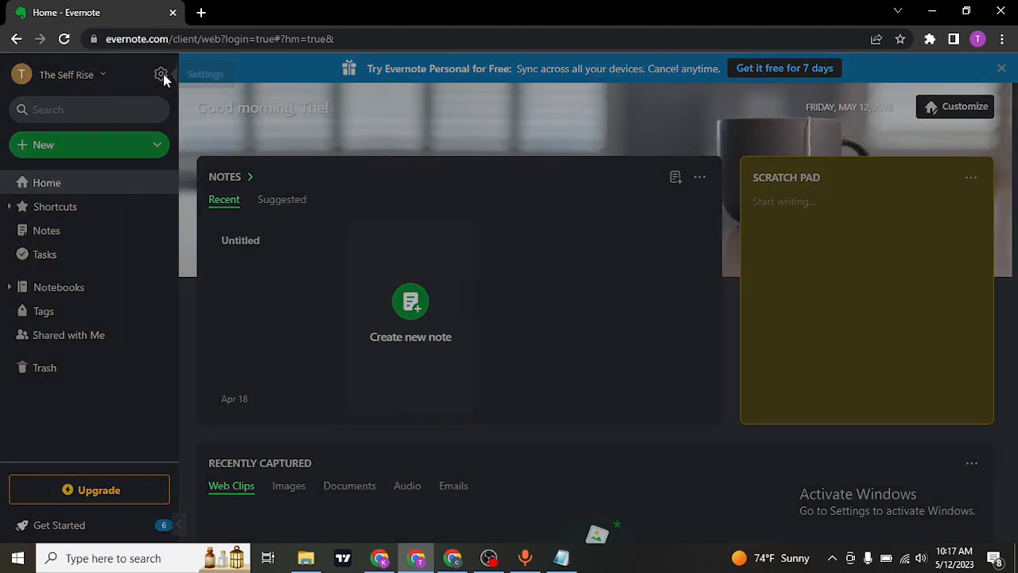
From Settings, go to Login & security and start the Close your account flow.
{"action": "left_click", "coordinate": [160, 74]}
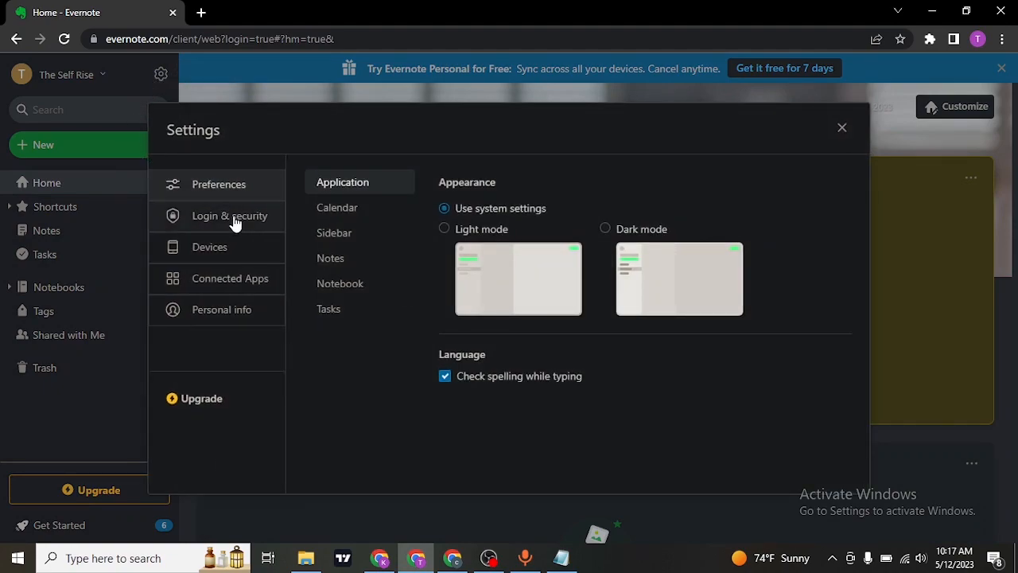
{"action": "left_click", "coordinate": [229, 216]}
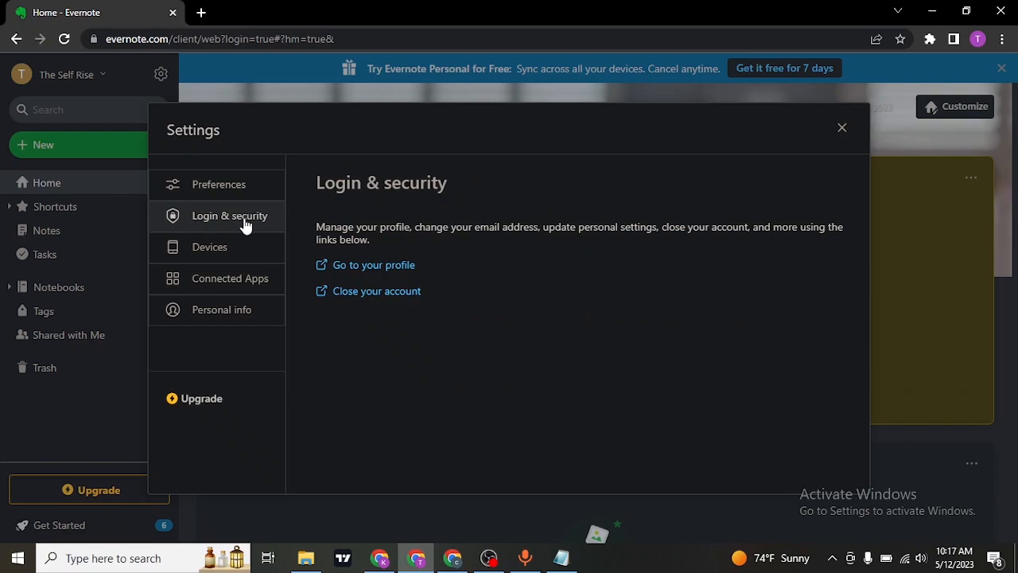
{"action": "mouse_move", "coordinate": [386, 298]}
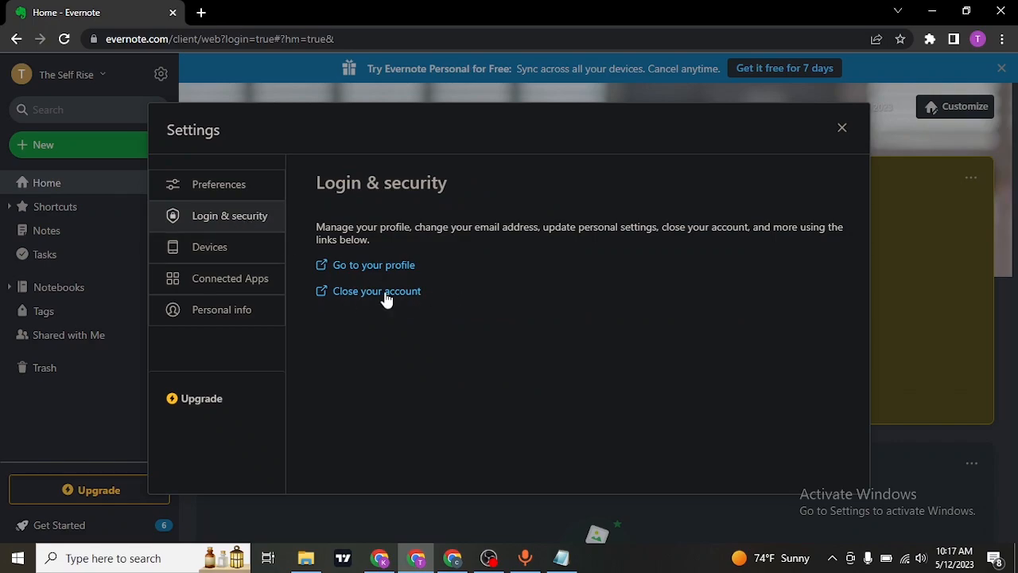
{"action": "left_click", "coordinate": [375, 290]}
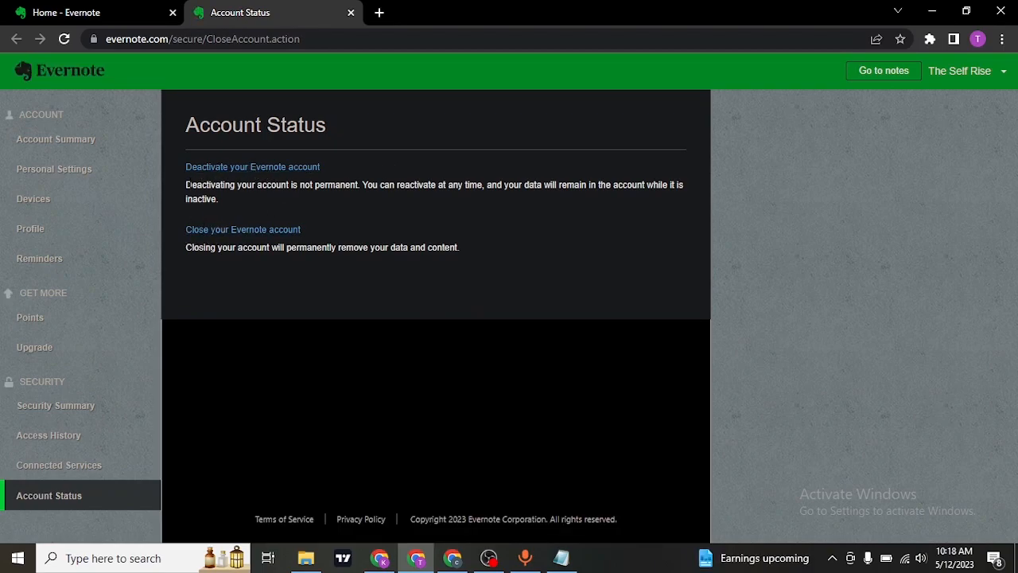
{"action": "mouse_move", "coordinate": [414, 208]}
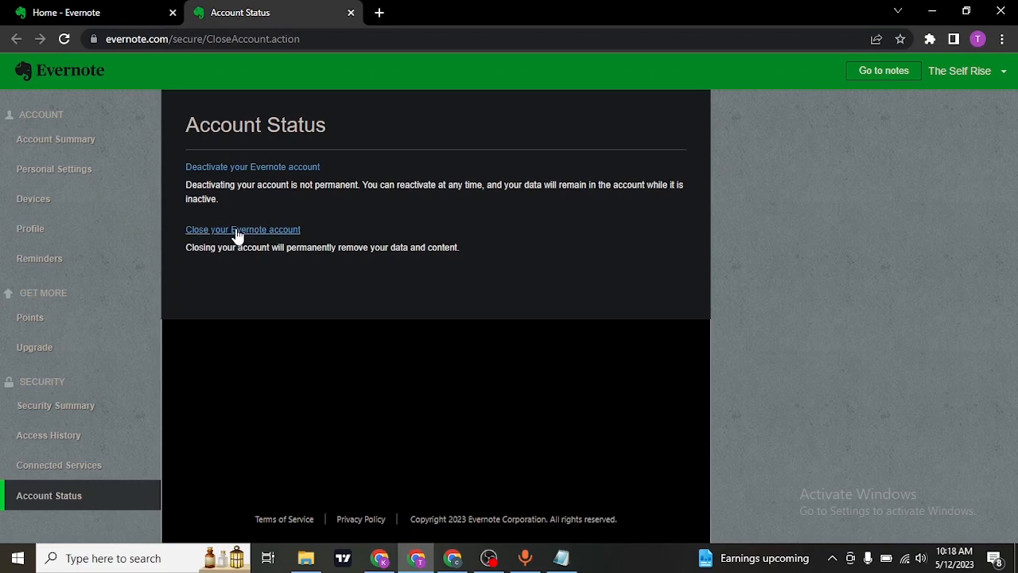
Choose 'Yes, close my account.' over deactivating and continue to the backup step.
{"action": "left_click", "coordinate": [241, 229]}
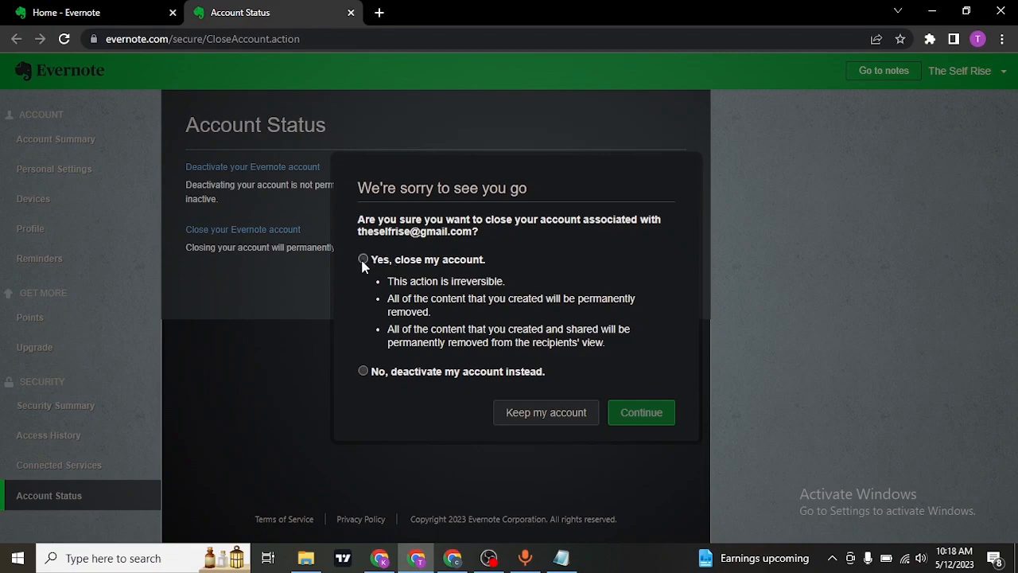
{"action": "left_click", "coordinate": [363, 258]}
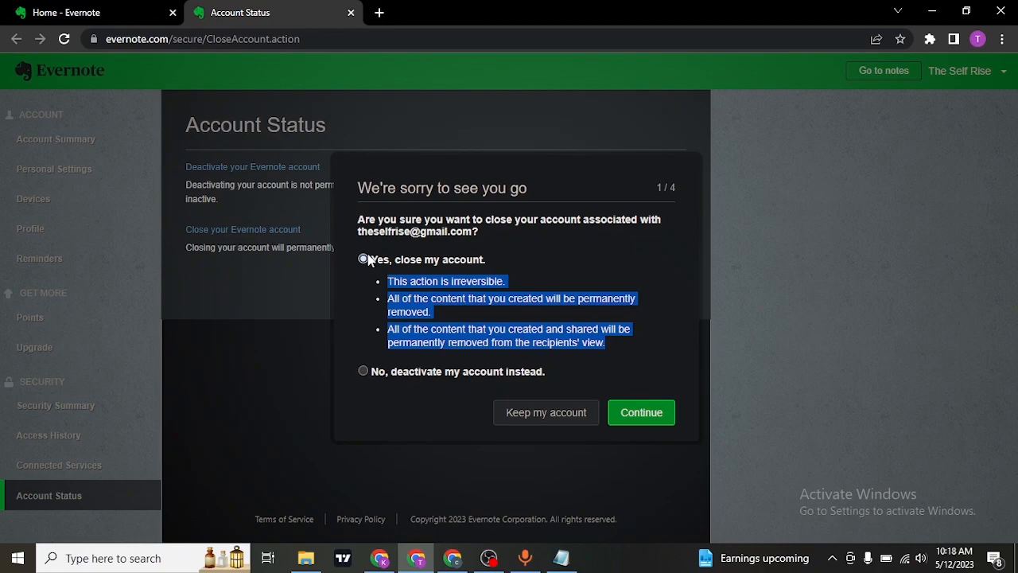
{"action": "left_click", "coordinate": [362, 259]}
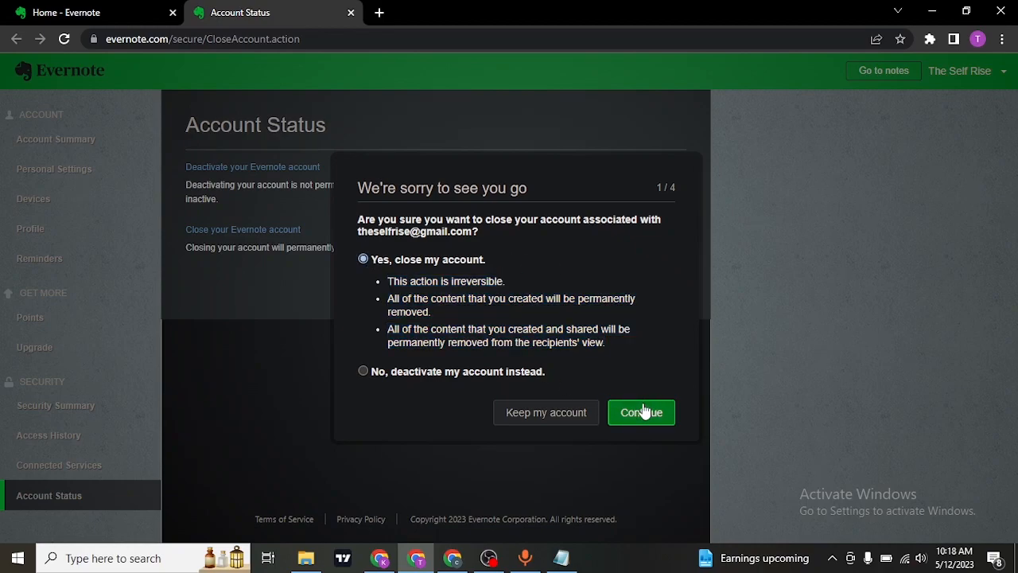
{"action": "left_click", "coordinate": [642, 413]}
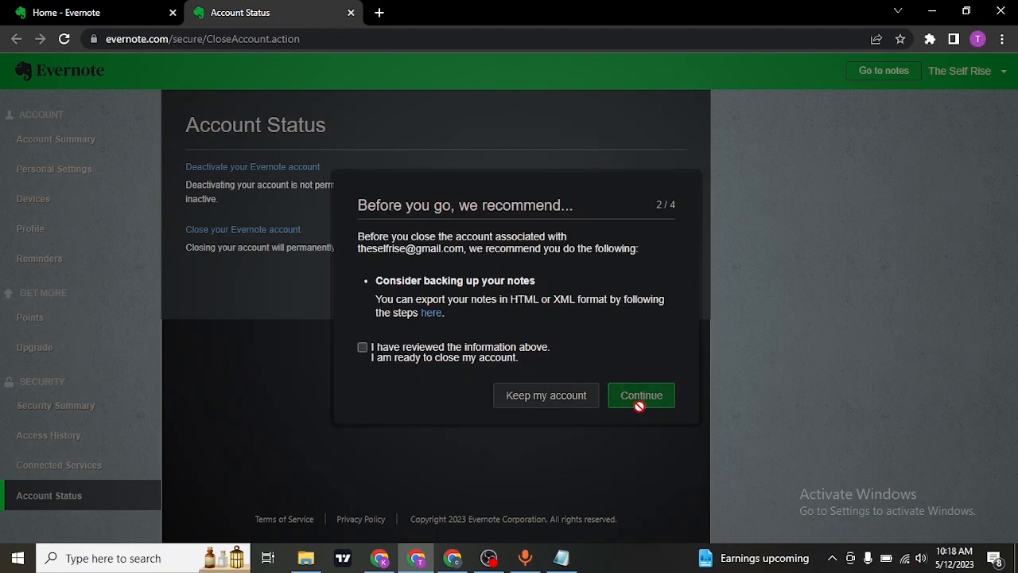
{"action": "mouse_move", "coordinate": [597, 344]}
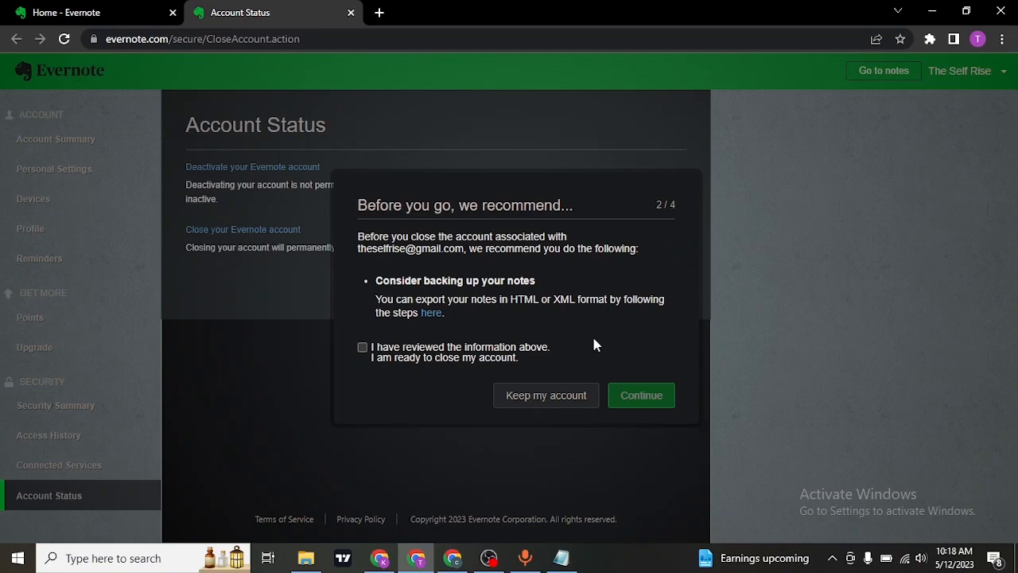
{"action": "mouse_move", "coordinate": [588, 334]}
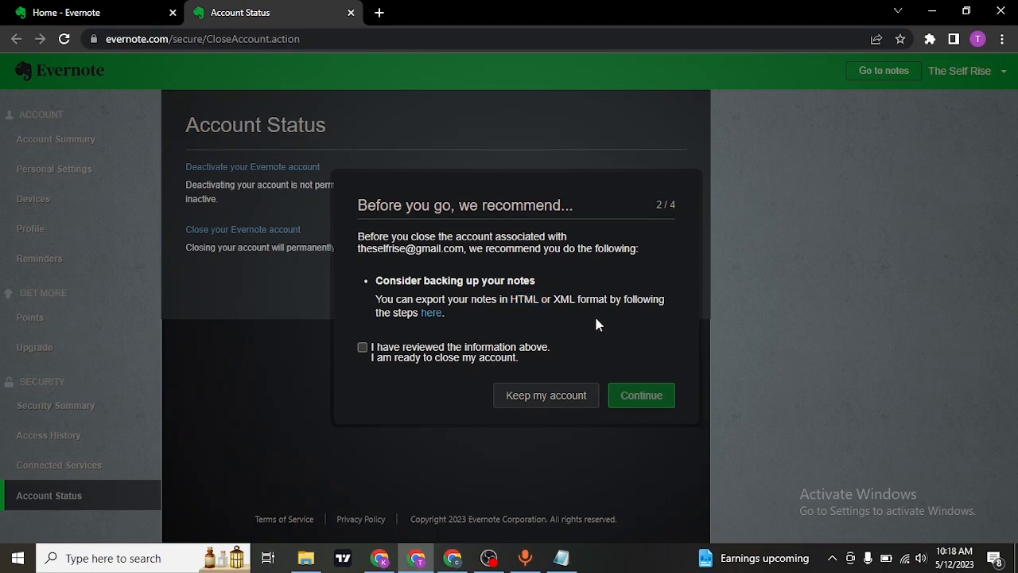
{"action": "mouse_move", "coordinate": [431, 312]}
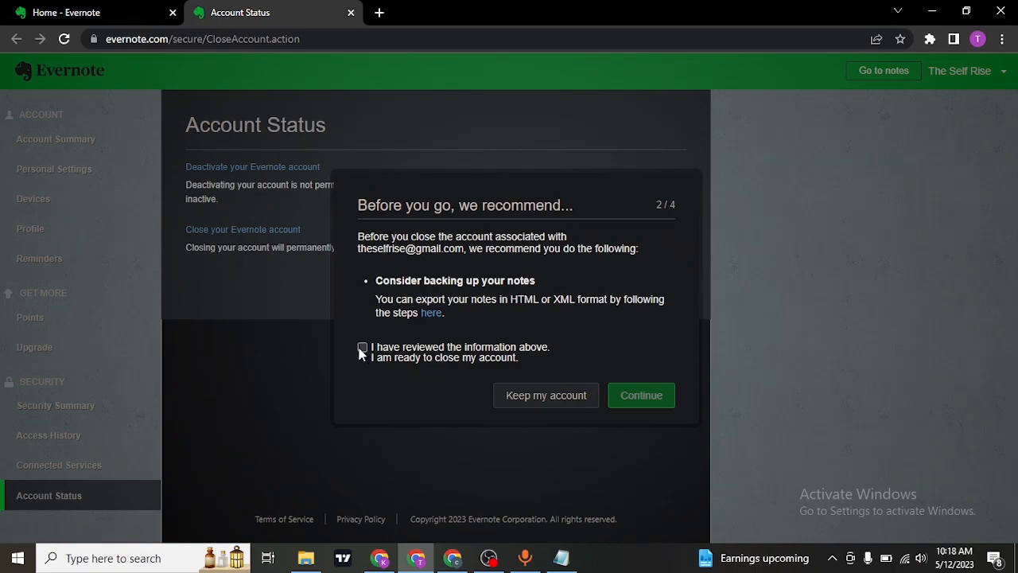
Tick 'I have reviewed the information above' and continue to the feedback form.
{"action": "left_click", "coordinate": [363, 347]}
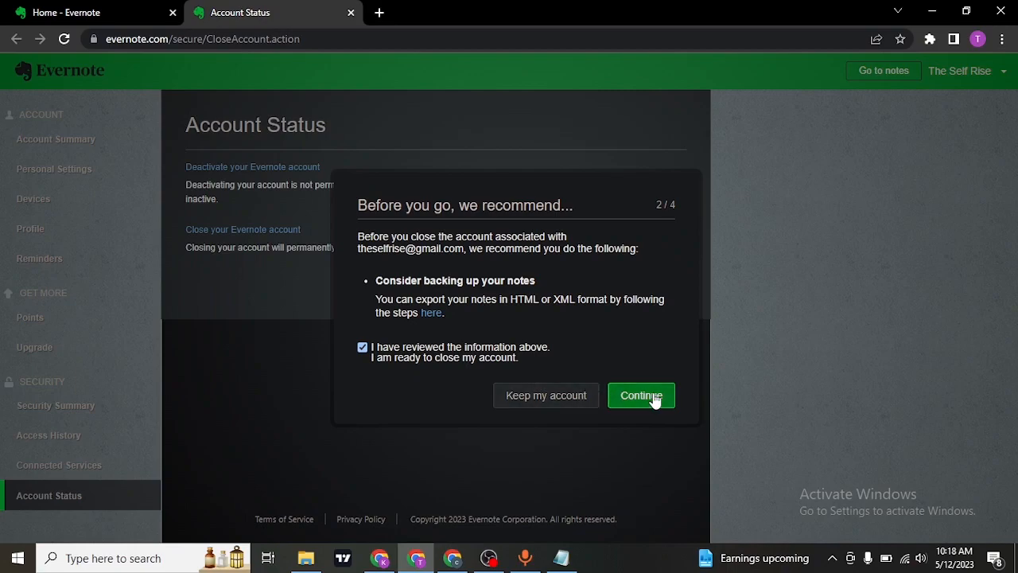
{"action": "left_click", "coordinate": [641, 396]}
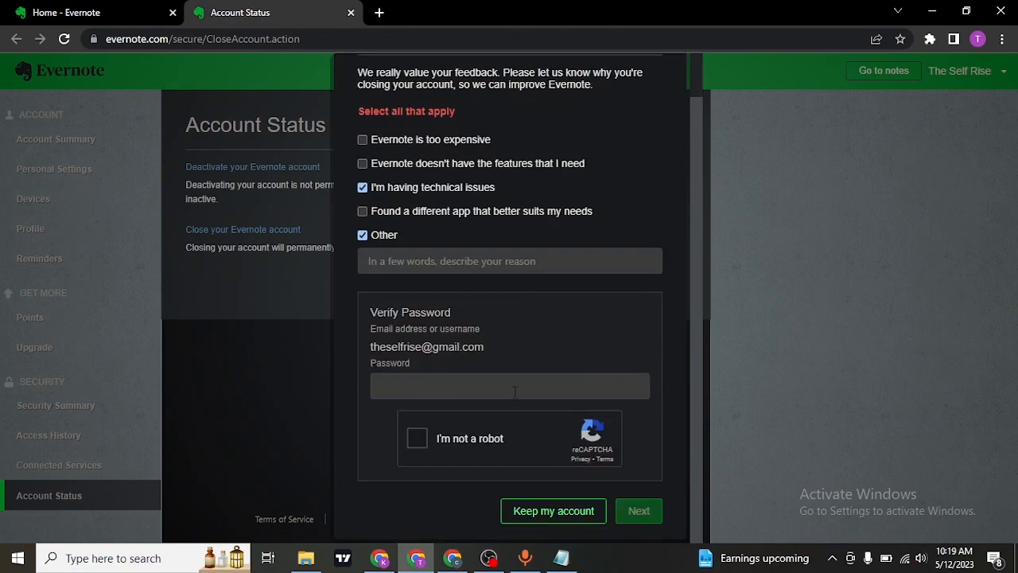
Focus the Password verification field, then dismiss the closure dialog.
{"action": "left_click", "coordinate": [509, 386]}
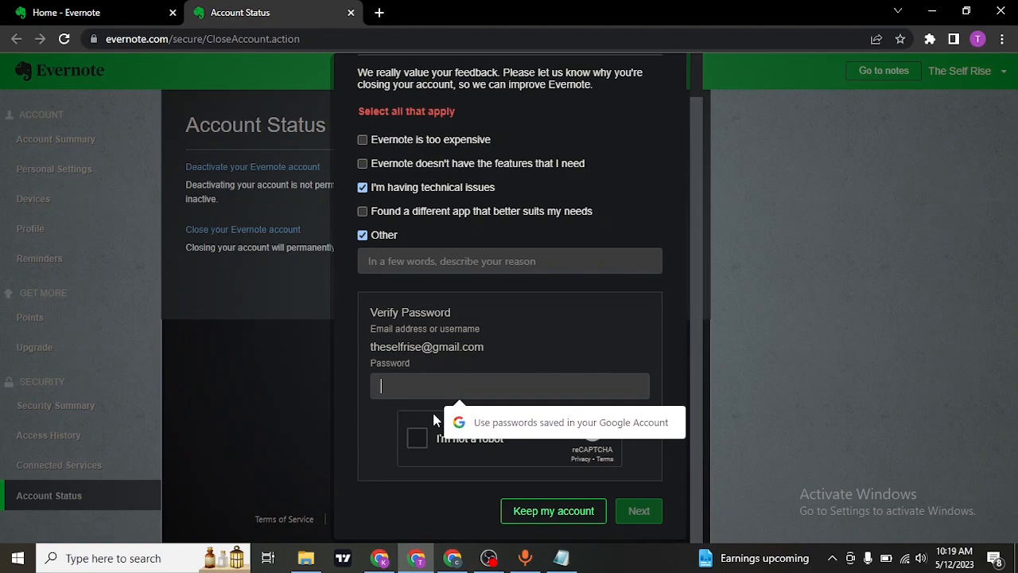
{"action": "mouse_move", "coordinate": [406, 441]}
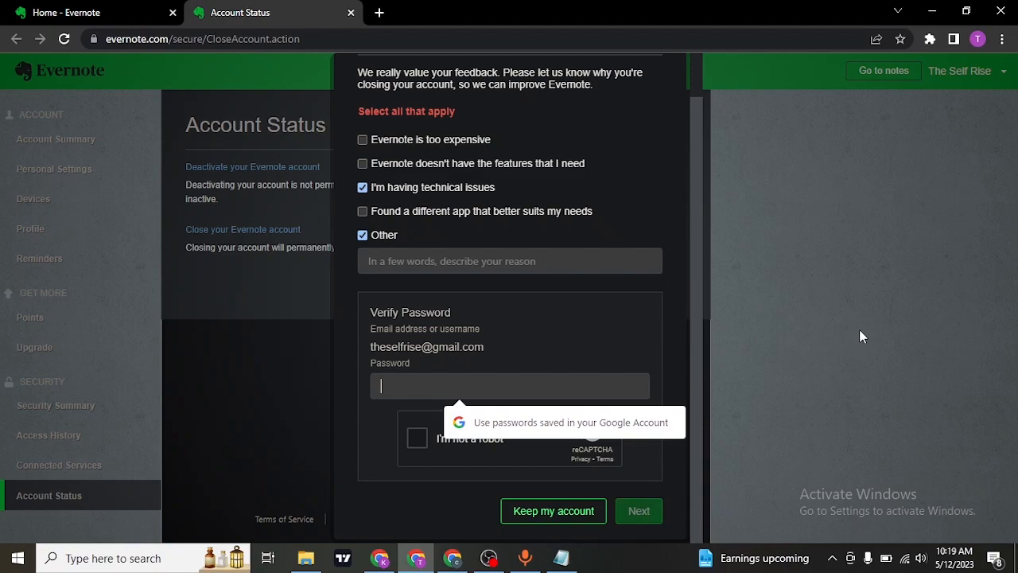
{"action": "left_click", "coordinate": [553, 511]}
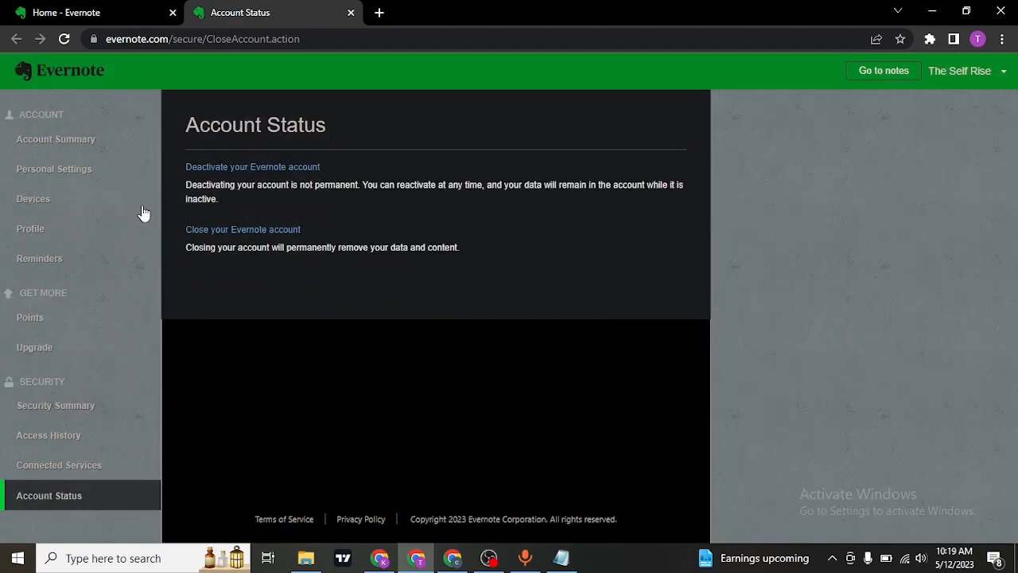
Close both Evernote tabs, leaving only a blank new Chrome tab.
{"action": "left_click", "coordinate": [60, 70]}
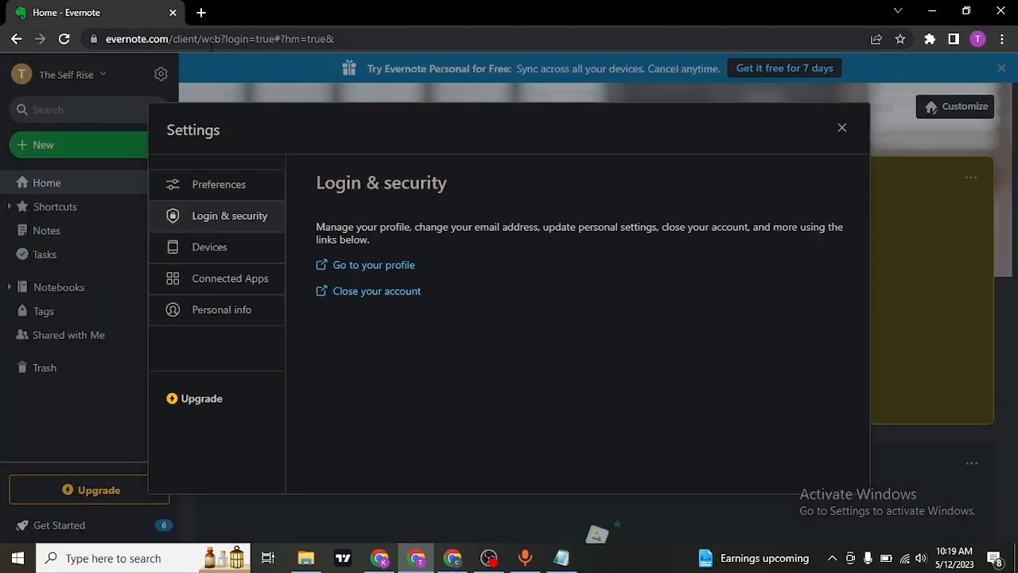
{"action": "left_click", "coordinate": [200, 11]}
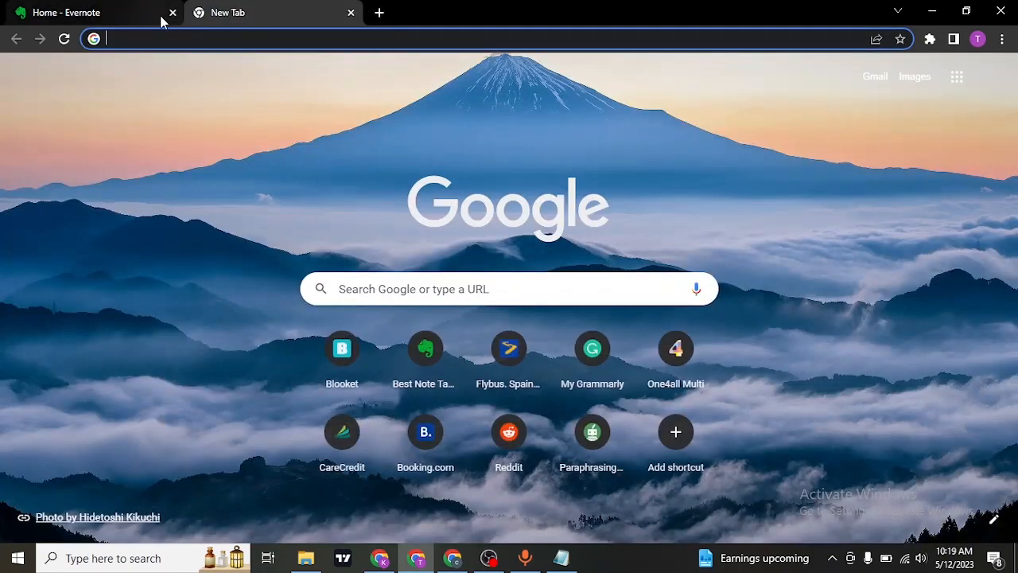
{"action": "left_click", "coordinate": [172, 12]}
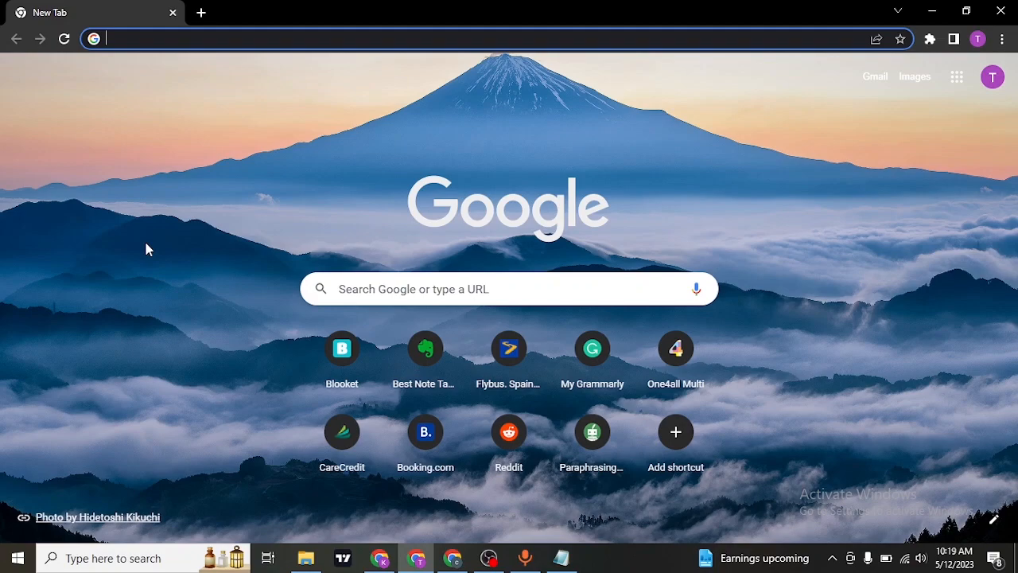